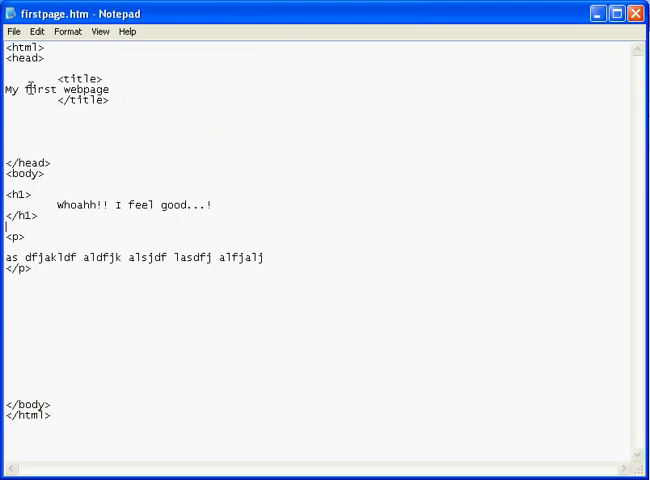
{"action": "mouse_move", "coordinate": [206, 158]}
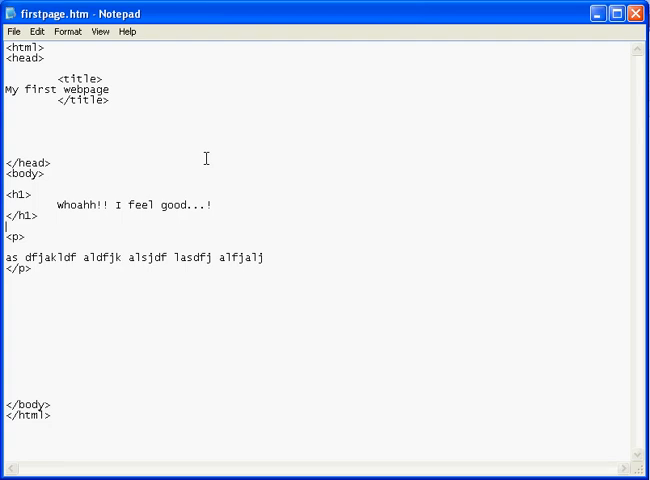
{"action": "mouse_move", "coordinate": [148, 380]}
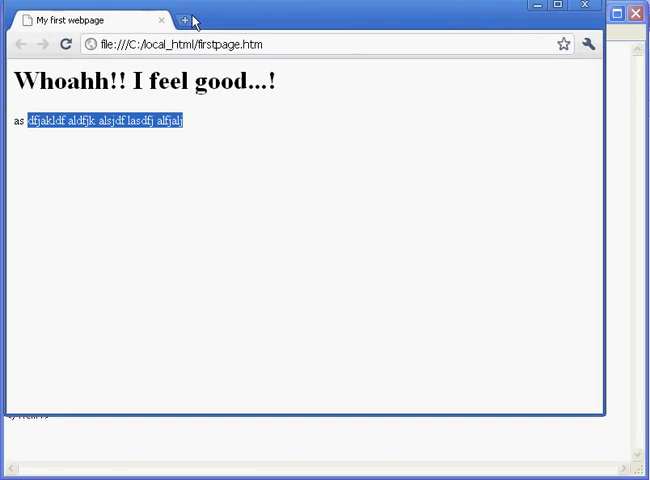
Start a file-upload validation at validator.w3.org and browse to firstpage.htm in local_html
{"action": "left_click", "coordinate": [184, 20]}
{"action": "type", "text": "validator.w3.org"}
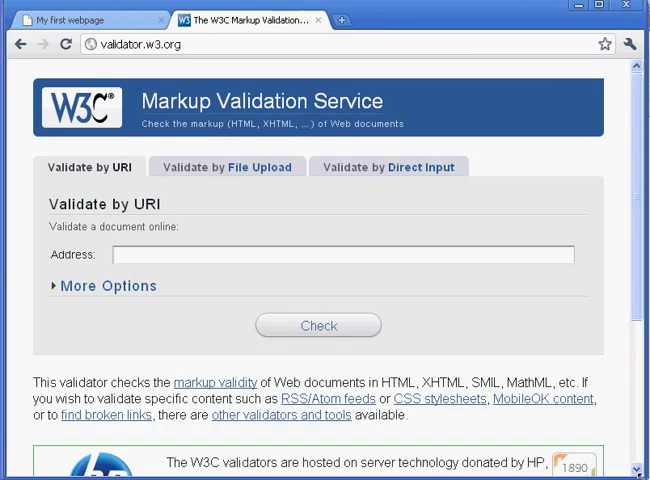
{"action": "left_click", "coordinate": [228, 166]}
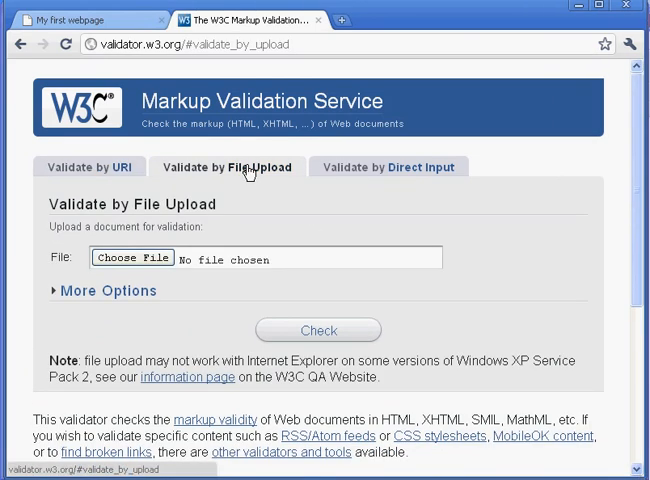
{"action": "left_click", "coordinate": [132, 256]}
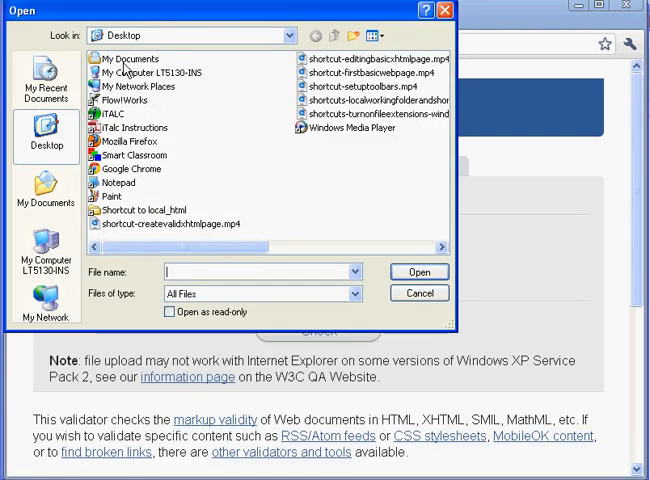
{"action": "double_click", "coordinate": [150, 212]}
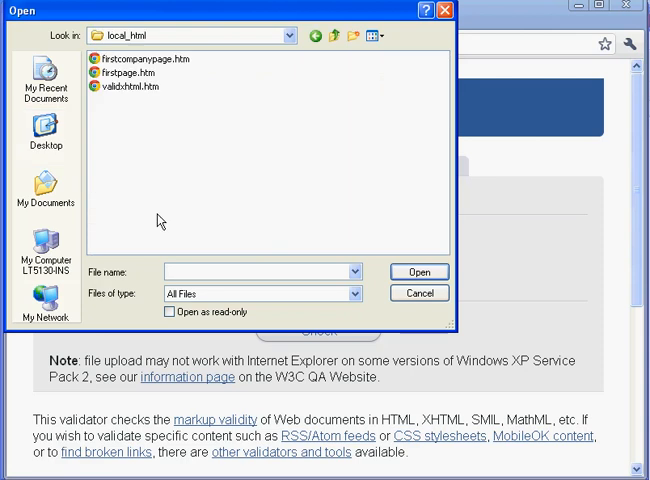
{"action": "mouse_move", "coordinate": [136, 76]}
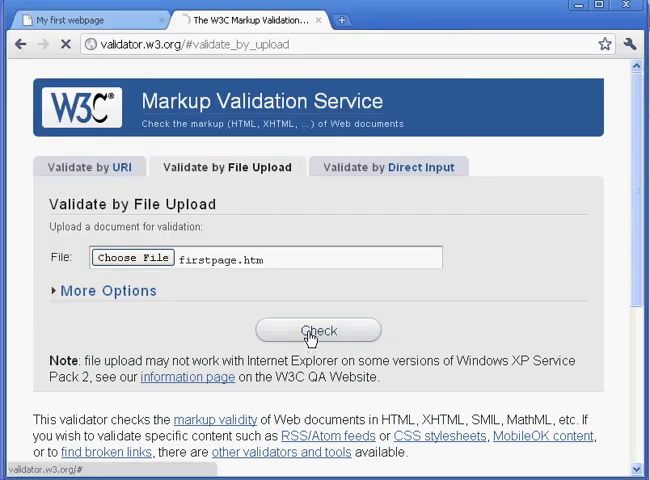
Run the check on firstpage.htm, reported as HTML 4.01 Transitional with 1 error and 4 warnings
{"action": "left_click", "coordinate": [318, 330]}
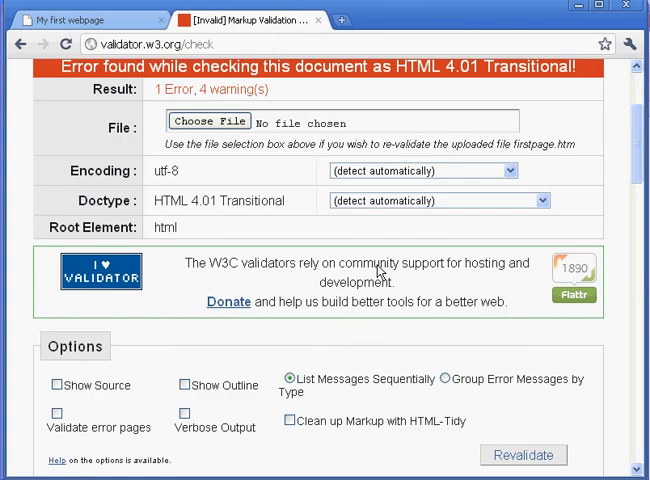
{"action": "scroll", "scroll_direction": "down", "scroll_amount": 3}
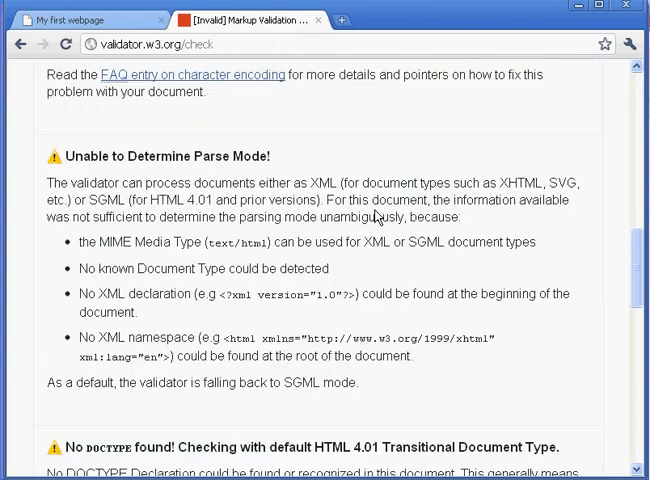
{"action": "scroll", "scroll_direction": "up", "scroll_amount": 3}
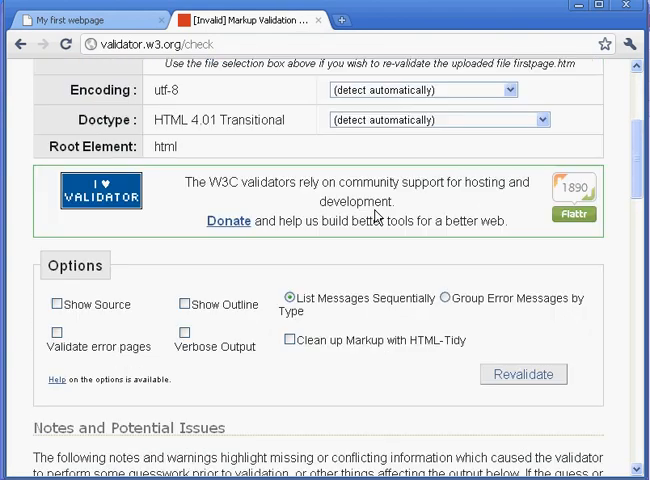
{"action": "scroll", "scroll_direction": "up", "scroll_amount": 3}
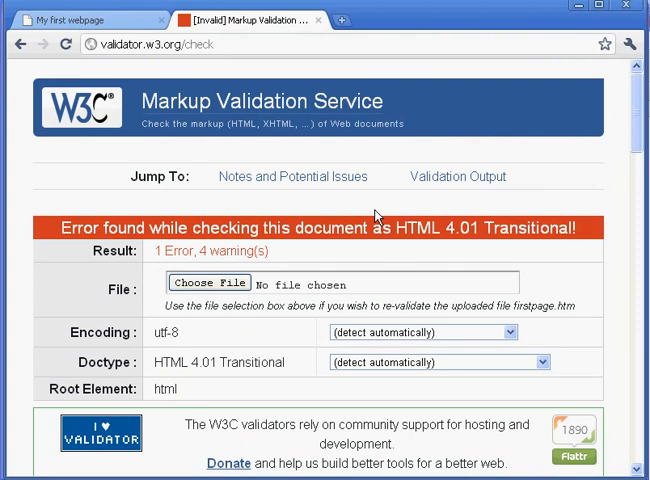
{"action": "mouse_move", "coordinate": [356, 264]}
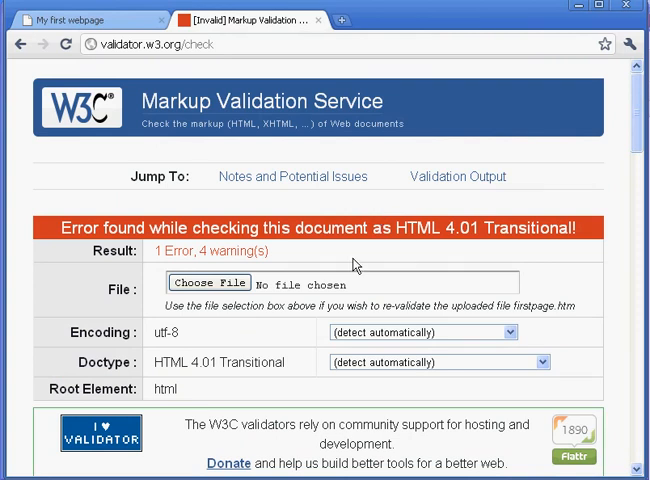
{"action": "scroll", "scroll_direction": "down", "scroll_amount": 3}
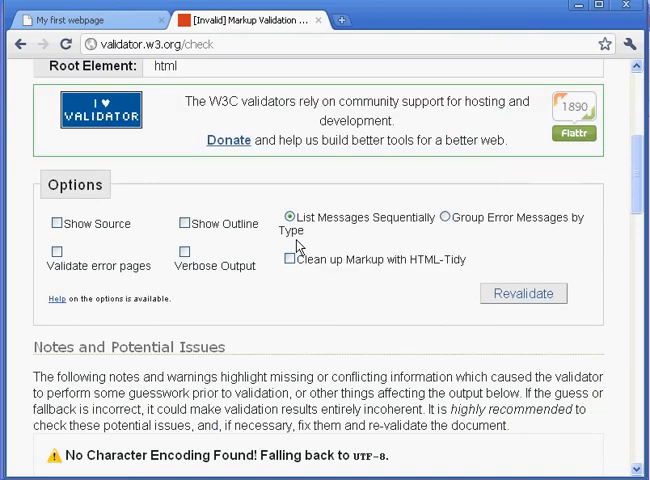
{"action": "scroll", "scroll_direction": "down", "scroll_amount": 3}
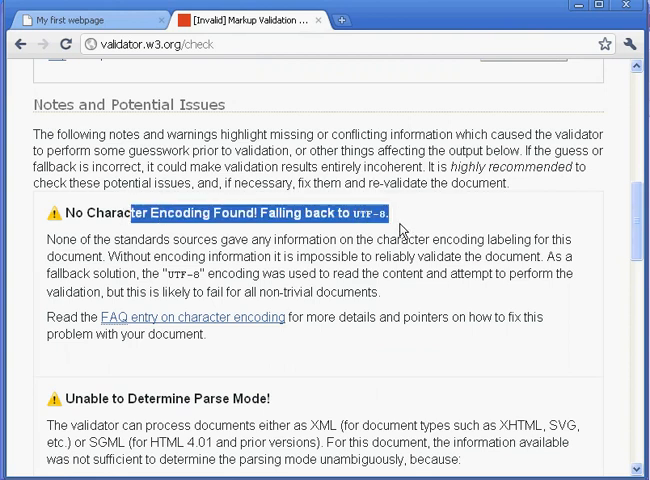
Review the Notes, Potential Issues and Validation Output, including the missing document type declaration
{"action": "scroll", "scroll_direction": "down", "scroll_amount": 3}
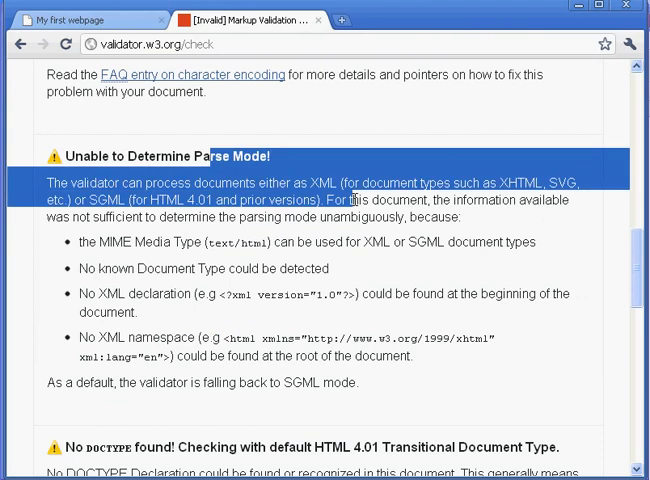
{"action": "scroll", "scroll_direction": "down", "scroll_amount": 3}
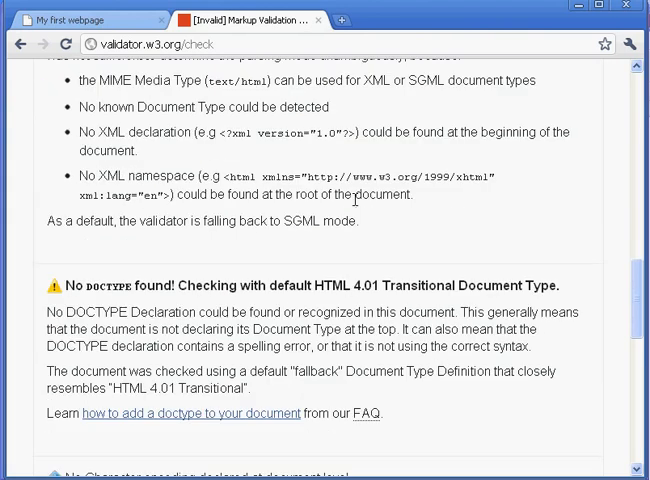
{"action": "scroll", "scroll_direction": "down", "scroll_amount": 3}
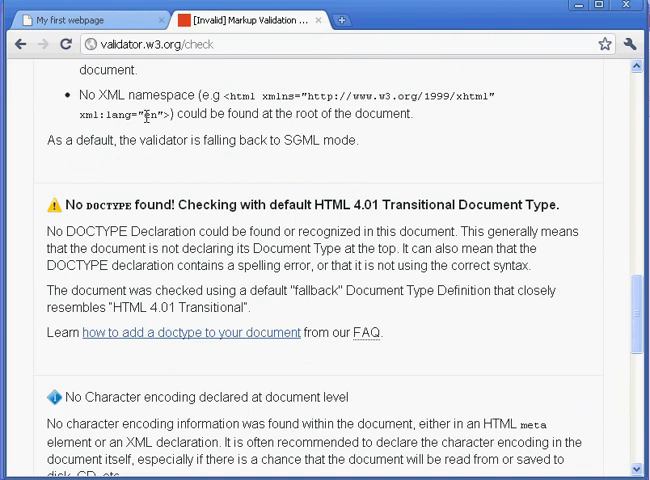
{"action": "scroll", "scroll_direction": "down", "scroll_amount": 3}
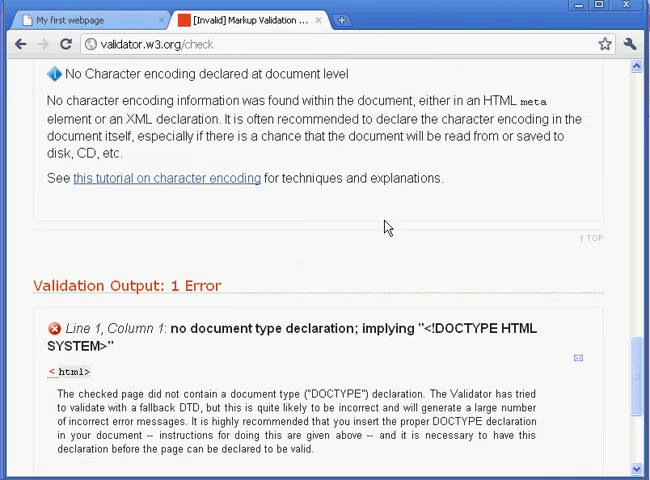
{"action": "scroll", "scroll_direction": "down", "scroll_amount": 3}
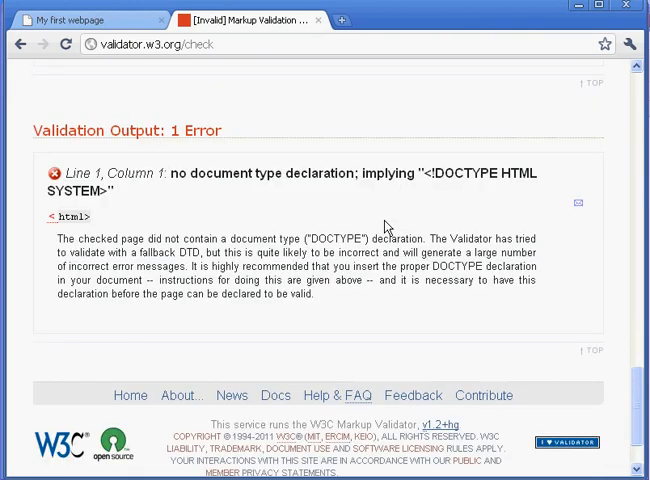
{"action": "scroll", "scroll_direction": "up", "scroll_amount": 3}
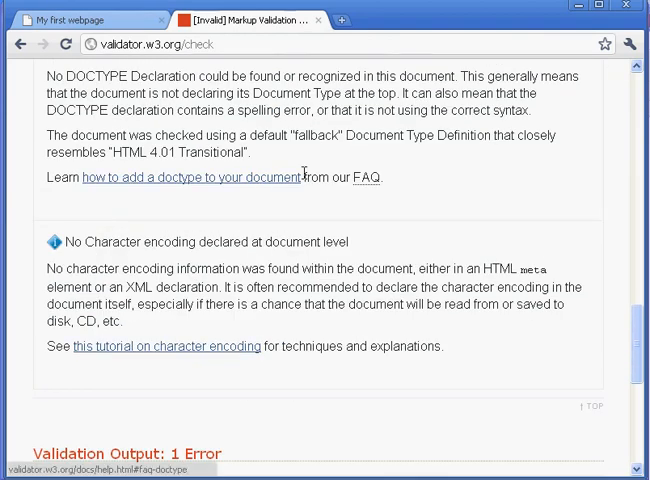
{"action": "scroll", "scroll_direction": "up", "scroll_amount": 3}
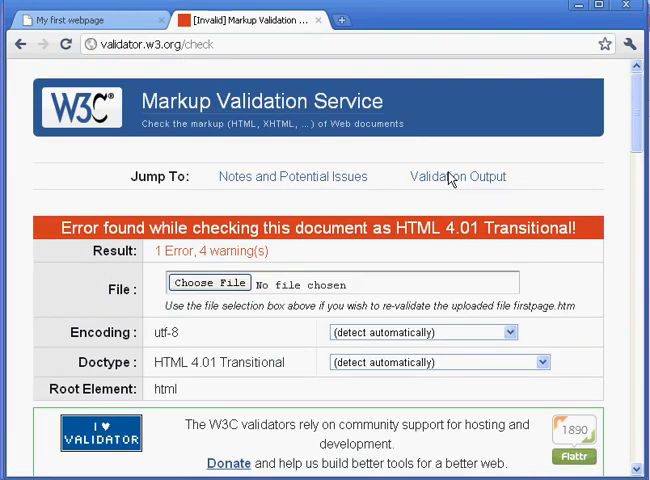
{"action": "mouse_move", "coordinate": [454, 176]}
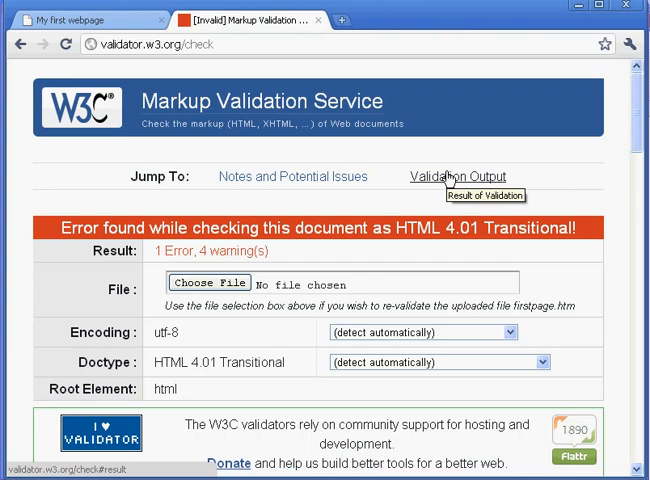
{"action": "mouse_move", "coordinate": [452, 176]}
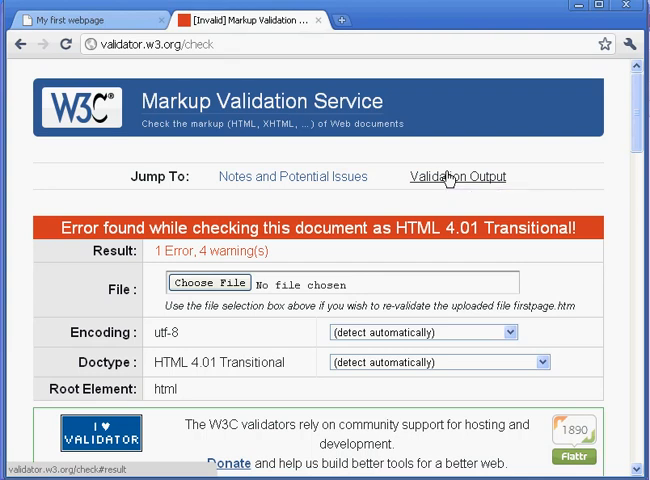
{"action": "mouse_move", "coordinate": [374, 76]}
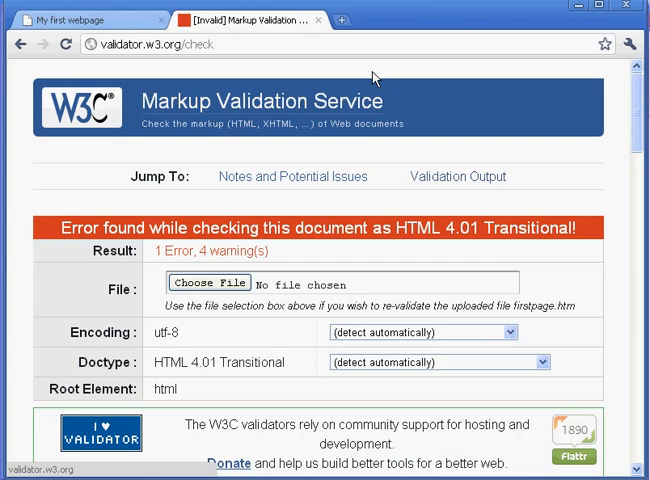
{"action": "mouse_move", "coordinate": [344, 22]}
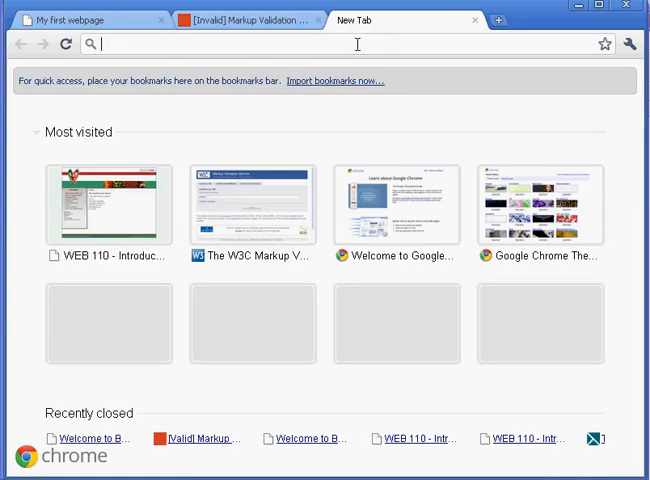
Search Google for 'doctype xhtml 1.1' and locate the DOCTYPE line in the XHTML 1.1 Conformance Definition
{"action": "type", "text": "doctype+xhtml+1.1"}
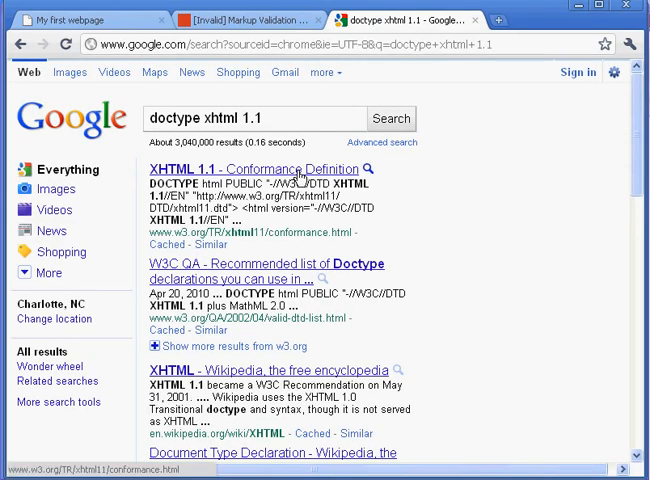
{"action": "left_click", "coordinate": [256, 168]}
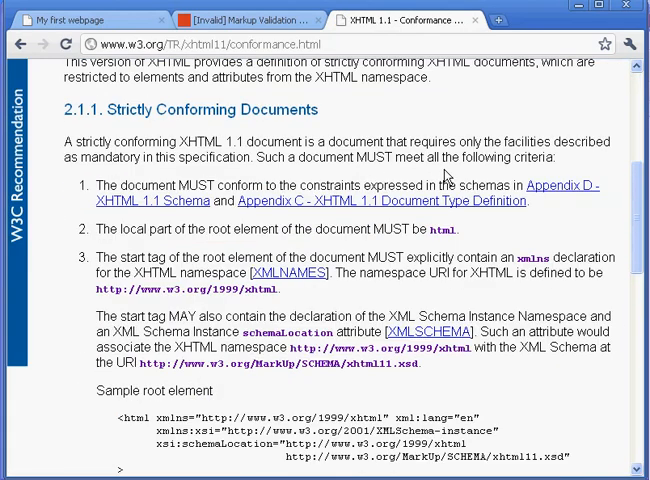
{"action": "scroll", "scroll_direction": "down", "scroll_amount": 3}
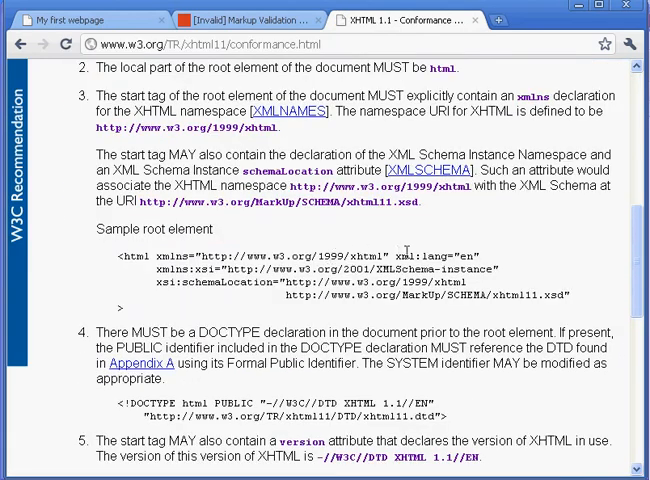
{"action": "scroll", "scroll_direction": "down", "scroll_amount": 3}
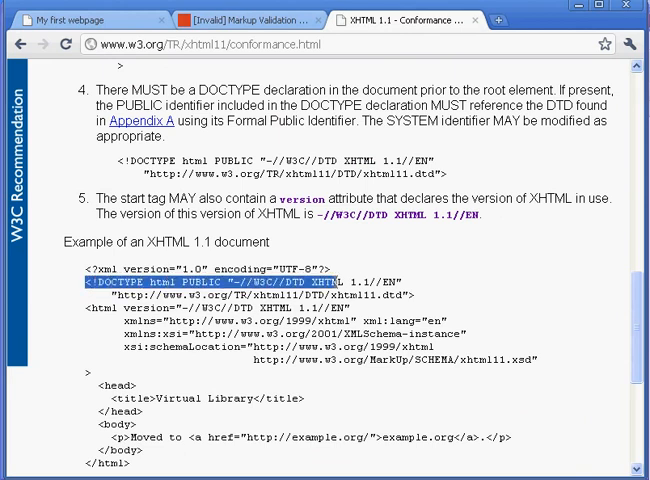
{"action": "scroll", "scroll_direction": "down", "scroll_amount": 3}
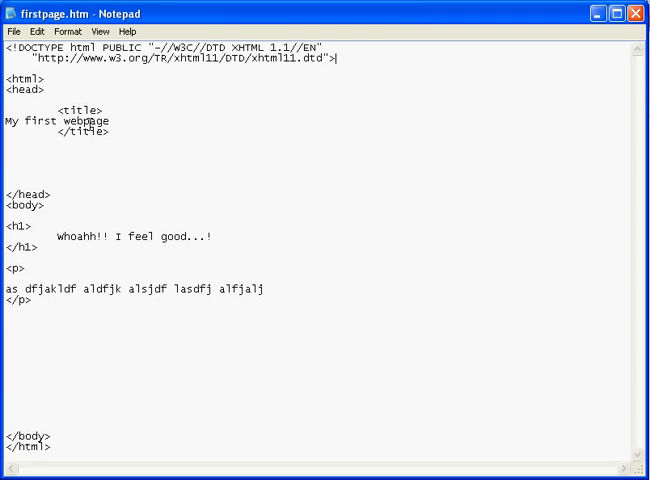
Place the XHTML 1.1 DOCTYPE declaration at the top of firstpage.htm
{"action": "left_click", "coordinate": [12, 32]}
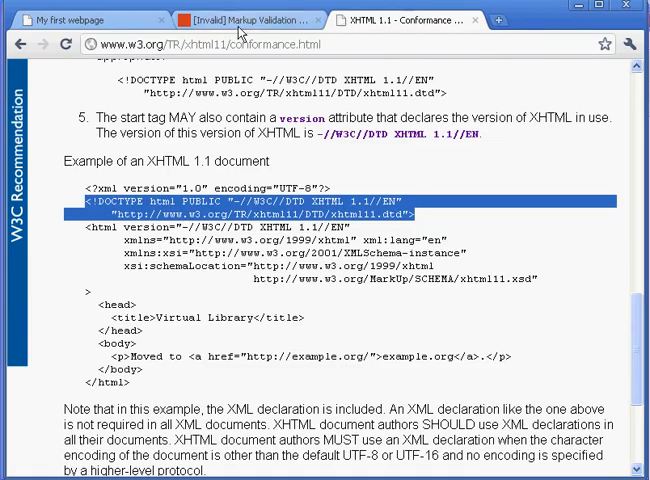
Revalidate the updated firstpage.htm, now checked as XHTML 1.1 with 1 error and 2 warnings
{"action": "left_click", "coordinate": [230, 20]}
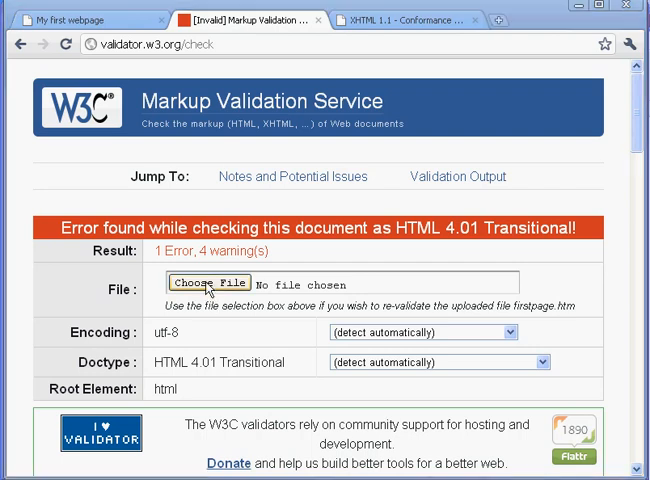
{"action": "left_click", "coordinate": [200, 284]}
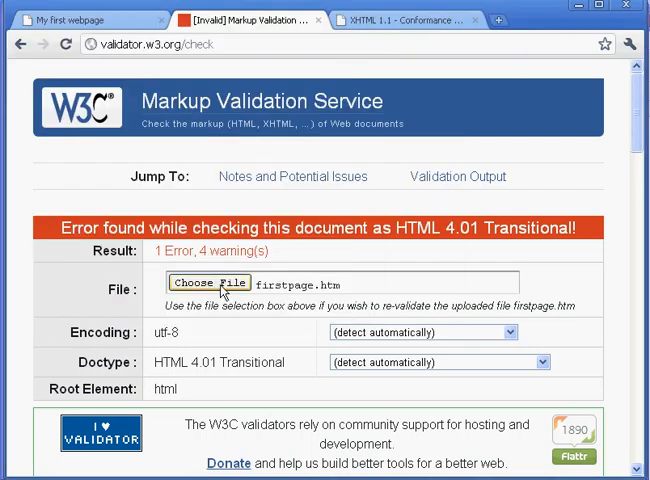
{"action": "scroll", "scroll_direction": "down", "scroll_amount": 3}
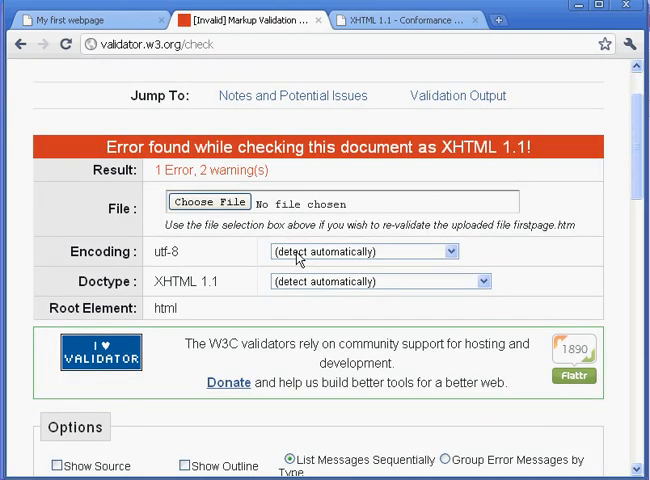
{"action": "scroll", "scroll_direction": "down", "scroll_amount": 3}
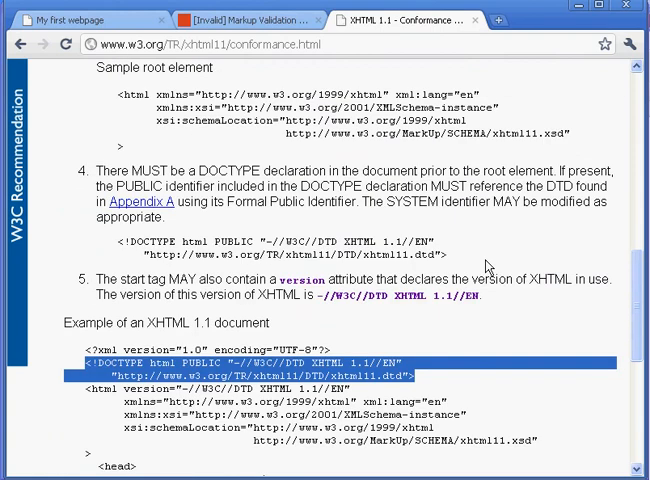
Locate and copy the <?xml ...?> declaration from the XHTML 1.1 spec's example document
{"action": "scroll", "scroll_direction": "down", "scroll_amount": 3}
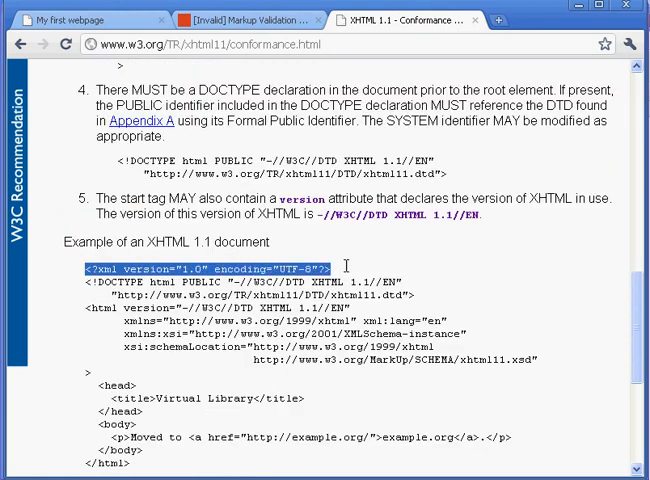
{"action": "scroll", "scroll_direction": "down", "scroll_amount": 3}
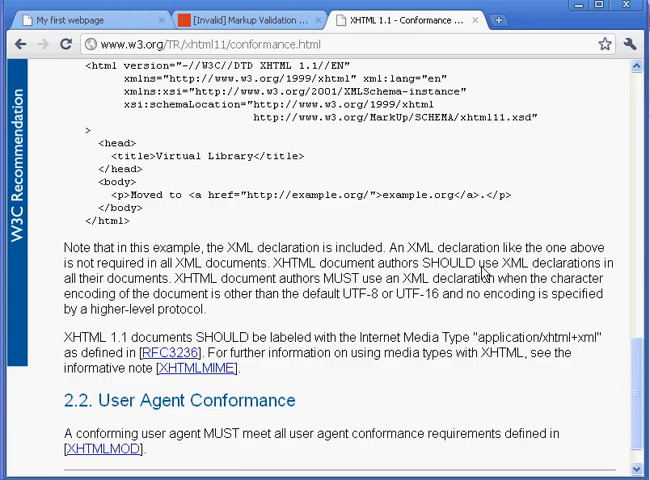
{"action": "scroll", "scroll_direction": "up", "scroll_amount": 3}
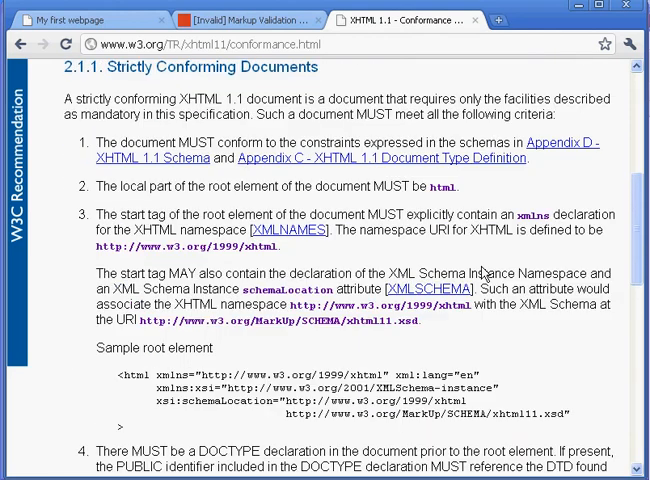
{"action": "scroll", "scroll_direction": "down", "scroll_amount": 3}
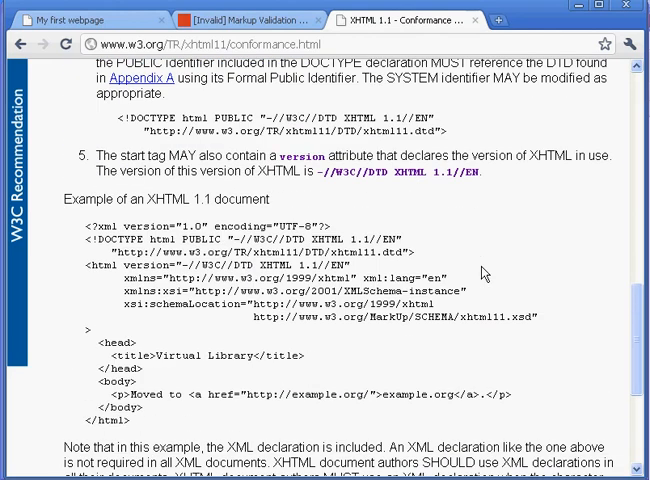
{"action": "mouse_move", "coordinate": [342, 236]}
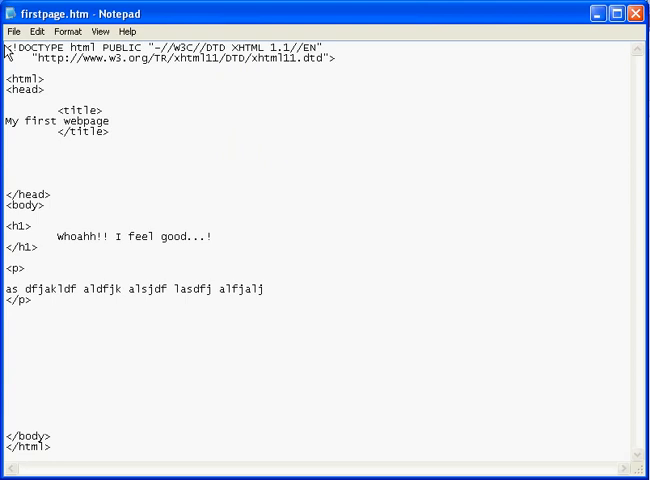
Add <?xml version="1.0" encoding="UTF-8"?> as the first line of firstpage.htm and save
{"action": "scroll", "scroll_direction": "down", "scroll_amount": 3}
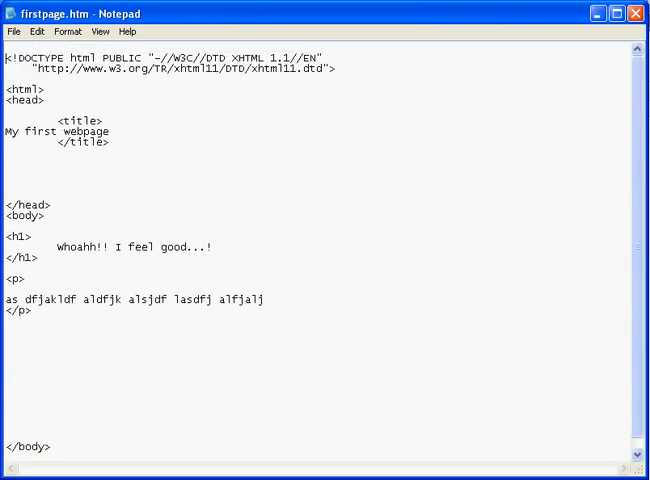
{"action": "type", "text": "<?xml version=\"1.0\" encoding=\"UTF-8\"?>"}
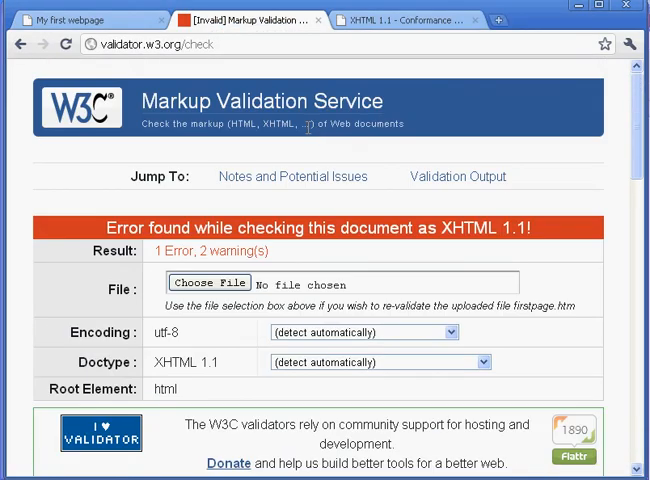
Revalidate firstpage.htm and read the remaining error: missing xmlns attribute on the html element
{"action": "left_click", "coordinate": [208, 284]}
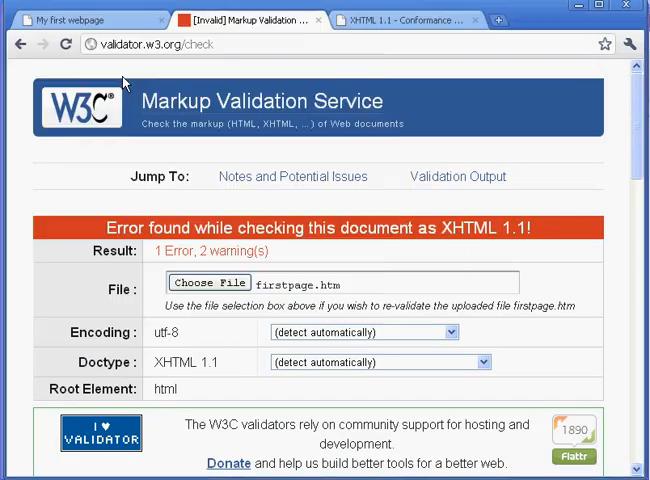
{"action": "scroll", "scroll_direction": "down", "scroll_amount": 3}
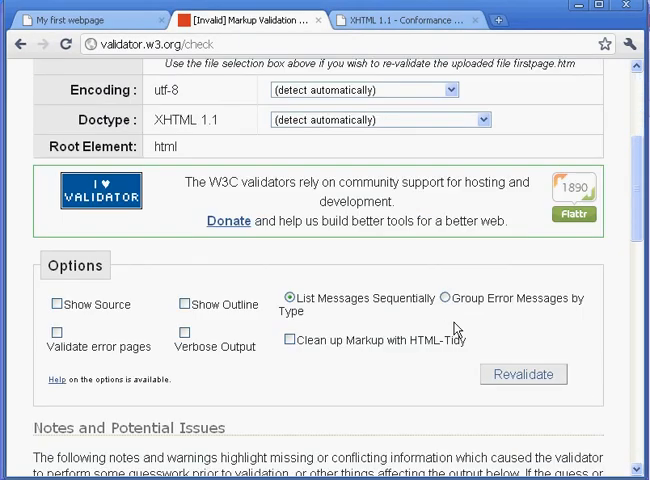
{"action": "scroll", "scroll_direction": "up", "scroll_amount": 3}
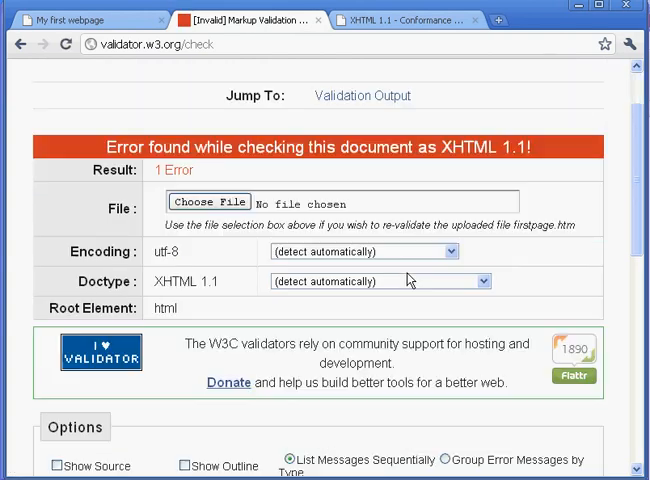
{"action": "scroll", "scroll_direction": "down", "scroll_amount": 3}
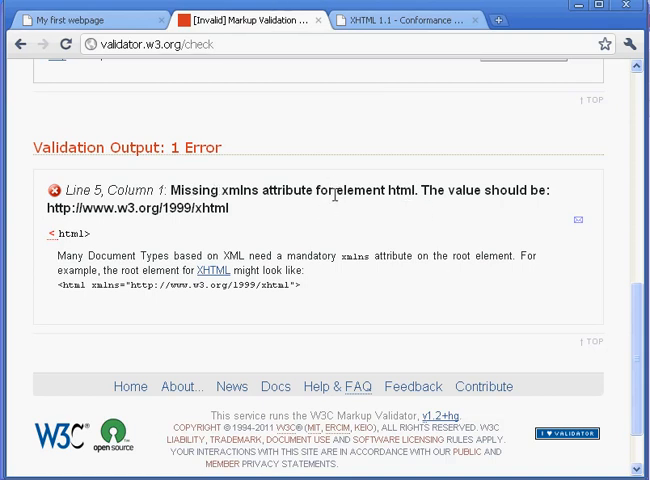
{"action": "double_click", "coordinate": [380, 192]}
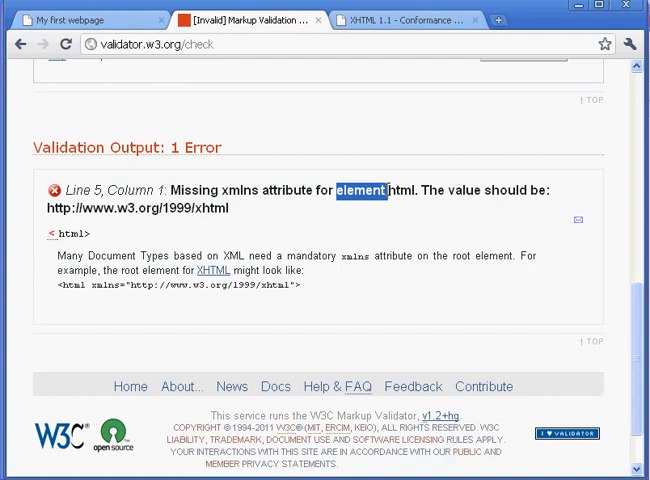
{"action": "mouse_move", "coordinate": [144, 310]}
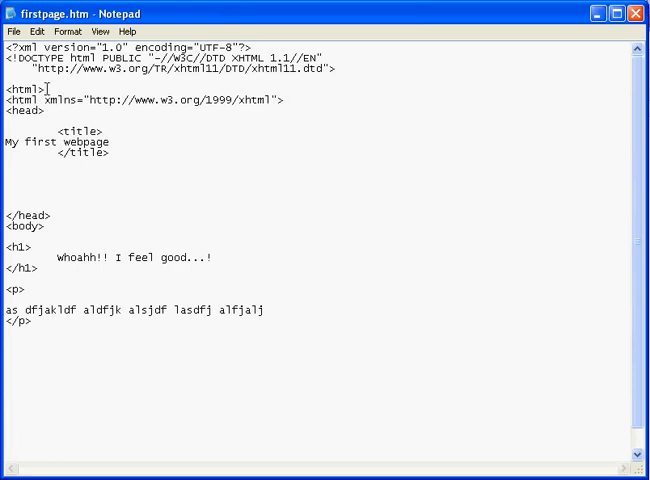
{"action": "double_click", "coordinate": [22, 88]}
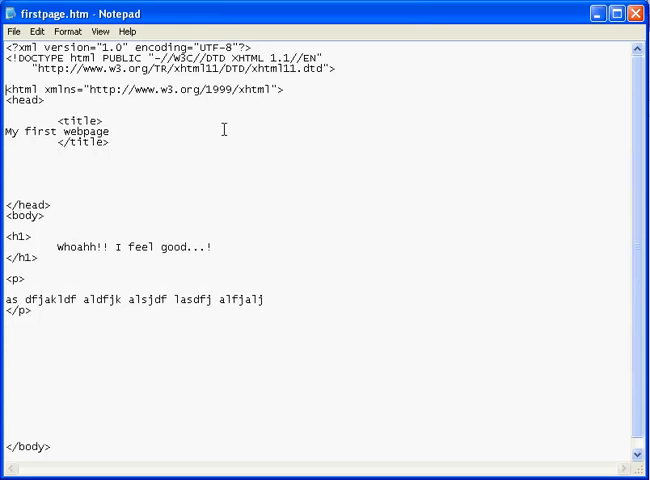
{"action": "left_click", "coordinate": [12, 32]}
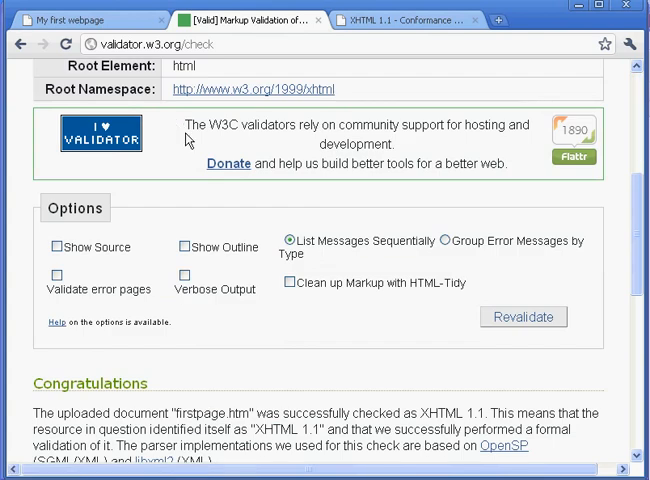
Revalidate to a pass as XHTML 1.1 and copy the valid-icon badge HTML snippet
{"action": "scroll", "scroll_direction": "down", "scroll_amount": 3}
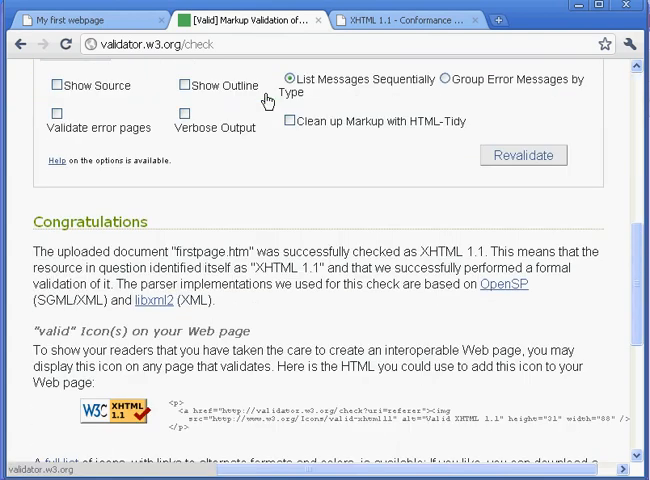
{"action": "scroll", "scroll_direction": "down", "scroll_amount": 3}
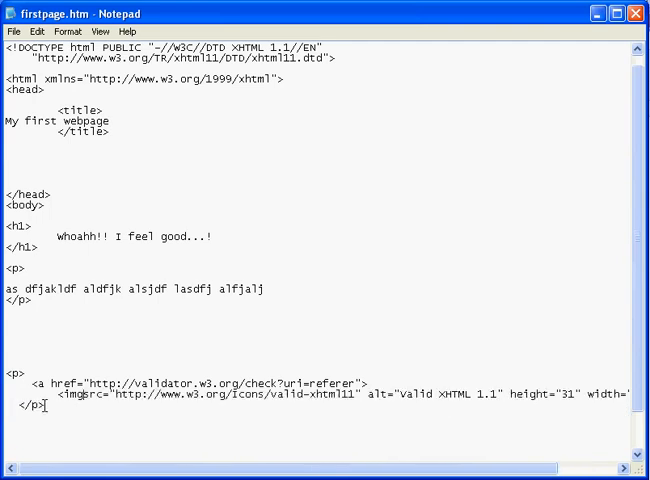
Review the pasted badge paragraph's indentation in firstpage.htm and return to the validator's icon page
{"action": "scroll", "scroll_direction": "right", "scroll_amount": 3}
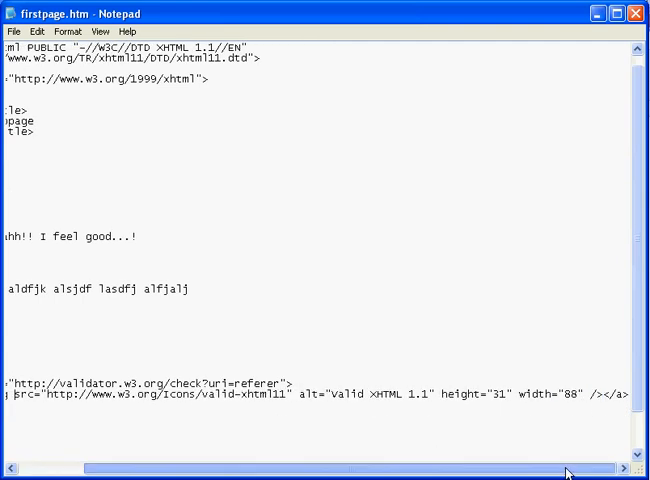
{"action": "scroll", "scroll_direction": "left", "scroll_amount": 3}
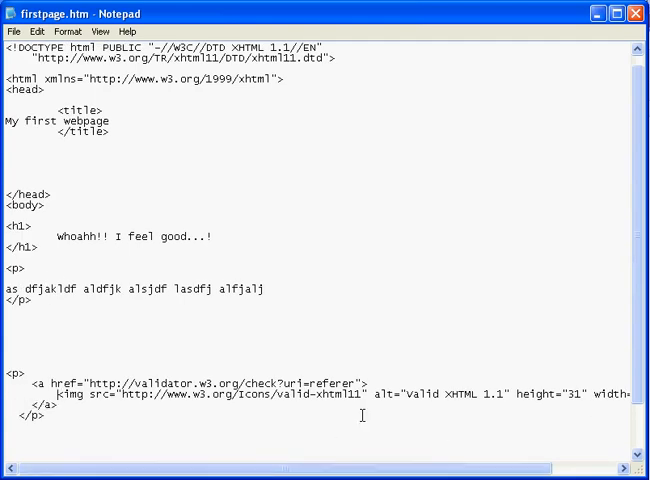
{"action": "left_click", "coordinate": [12, 32]}
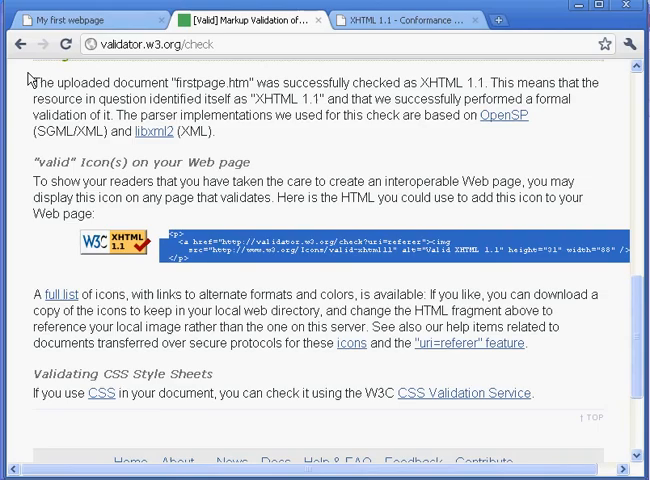
Reload firstpage.htm, follow the Valid XHTML 1.1 badge to the validator, then go back
{"action": "left_click", "coordinate": [80, 20]}
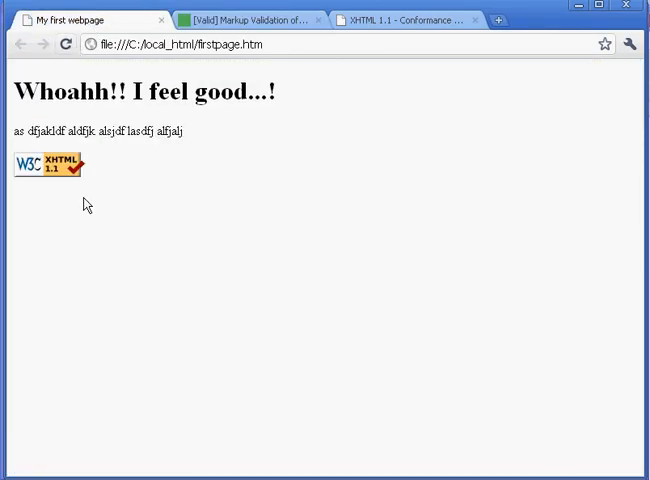
{"action": "mouse_move", "coordinate": [56, 166]}
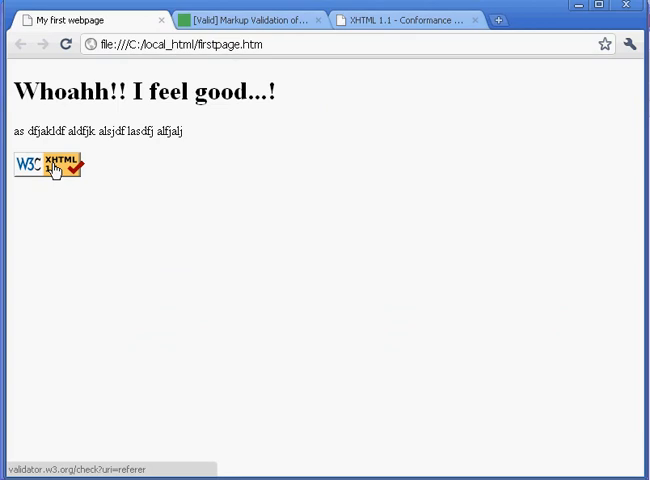
{"action": "left_click", "coordinate": [48, 164]}
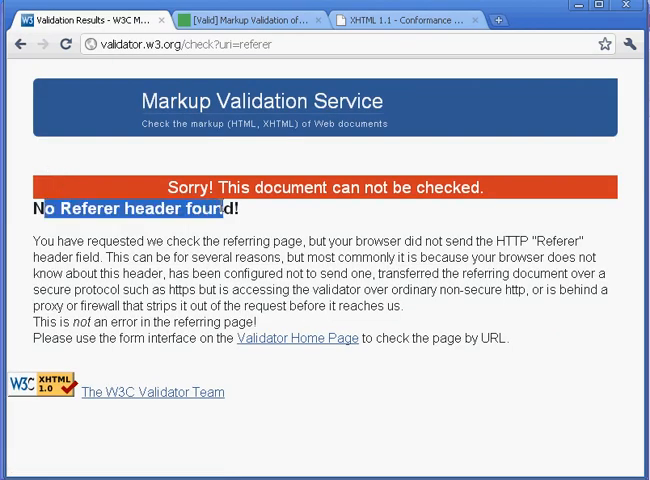
{"action": "left_click", "coordinate": [16, 44]}
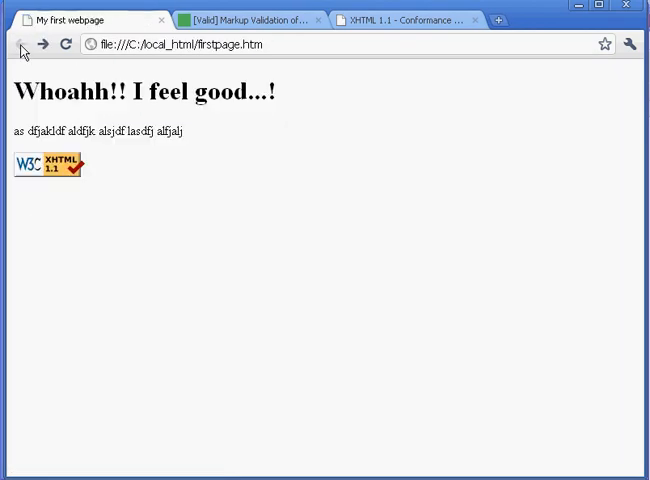
{"action": "mouse_move", "coordinate": [96, 188]}
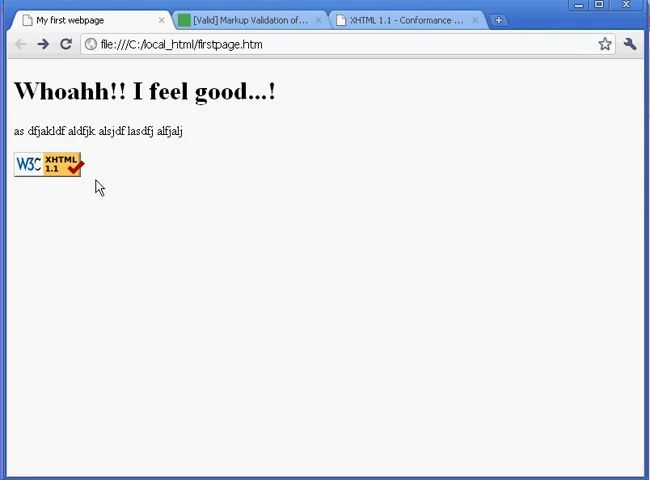